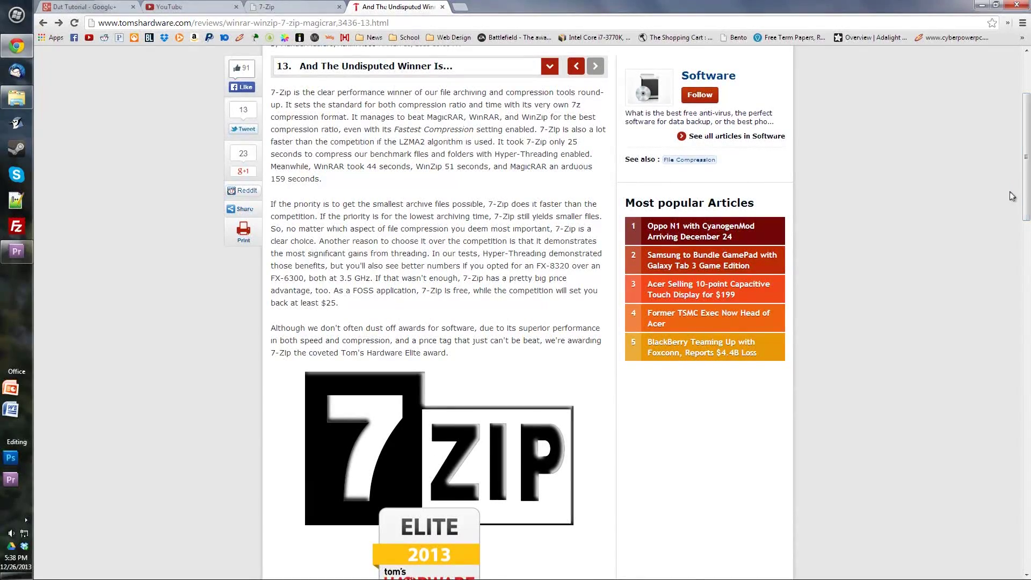
Scroll through the Tom's Hardware compression review, then switch to the 7-Zip homepage tab
scroll(down, 3)
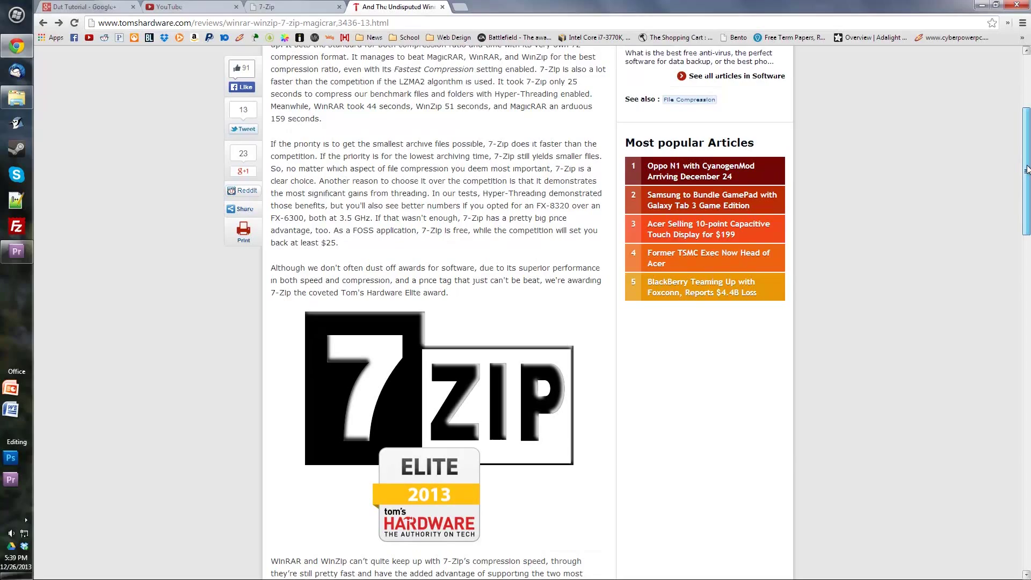
scroll(down, 3)
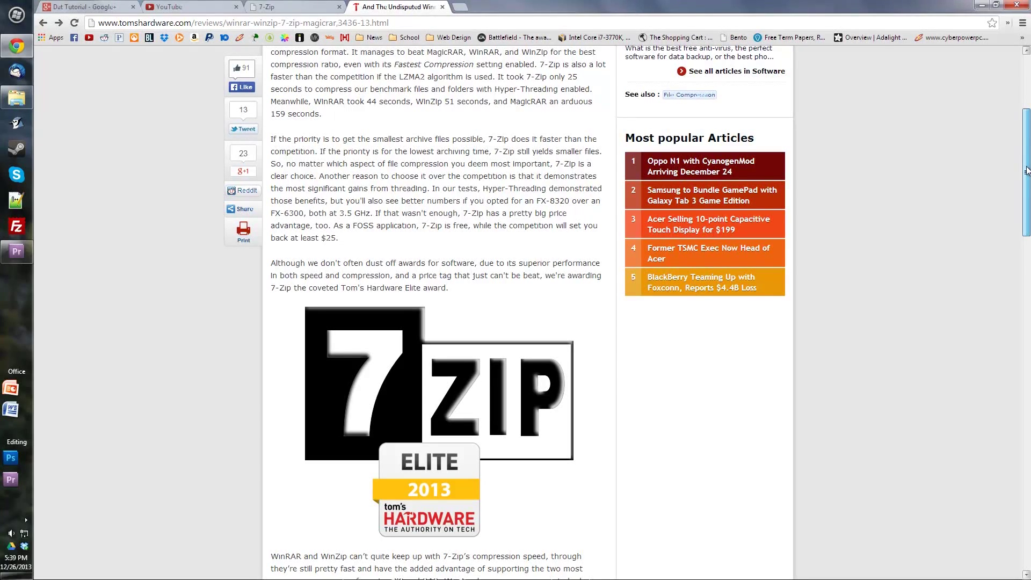
scroll(down, 3)
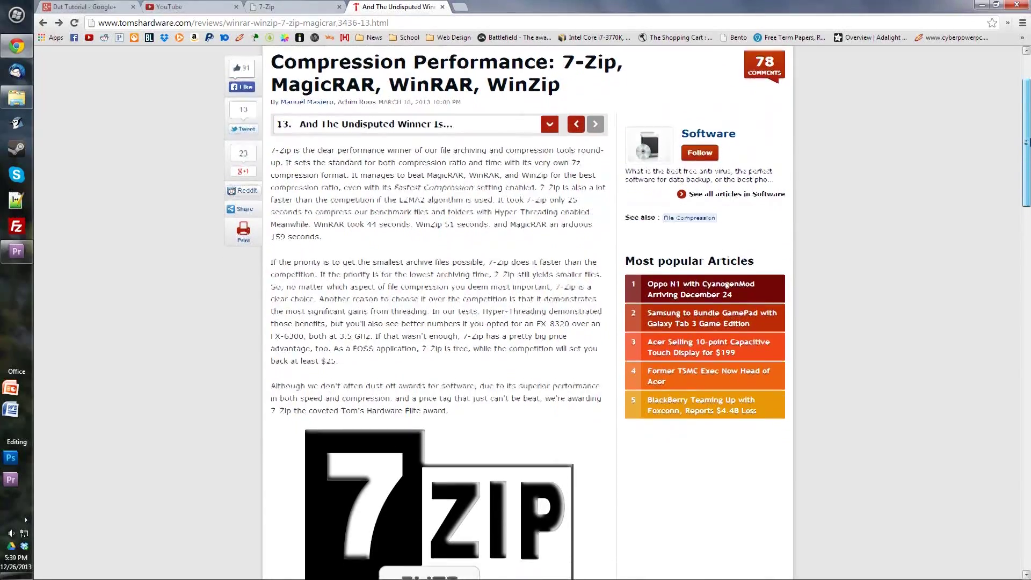
scroll(down, 3)
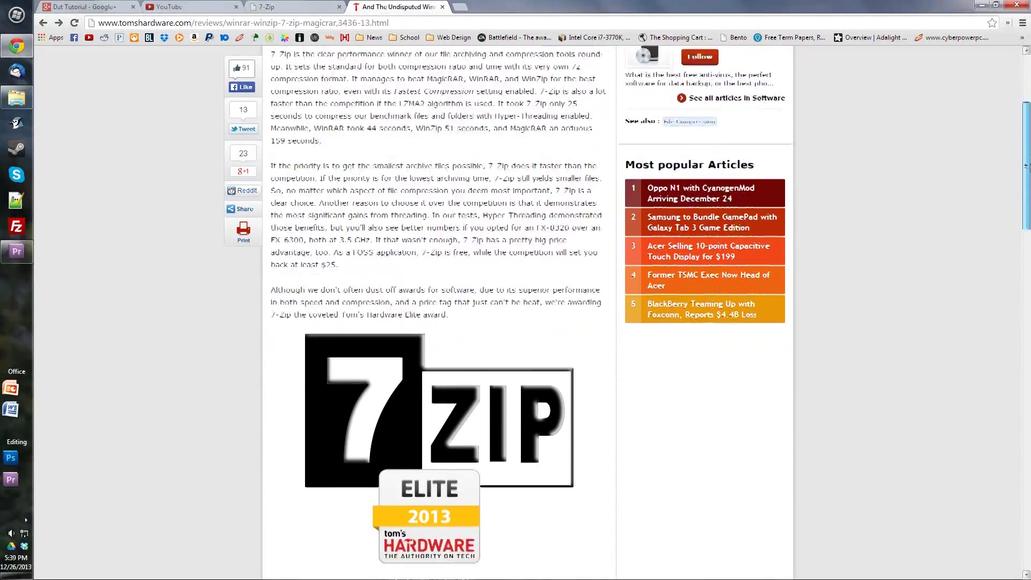
scroll(down, 3)
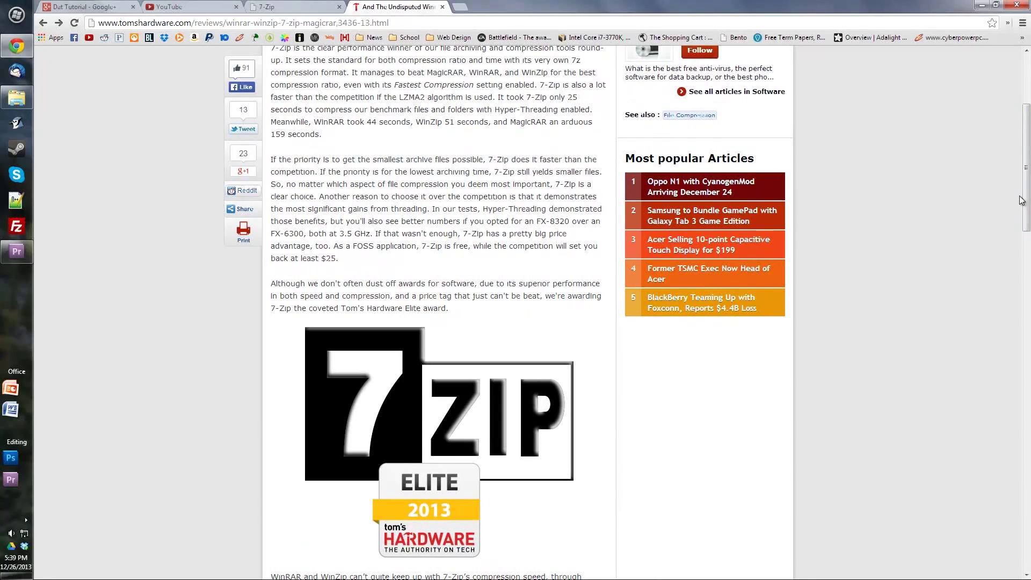
scroll(down, 3)
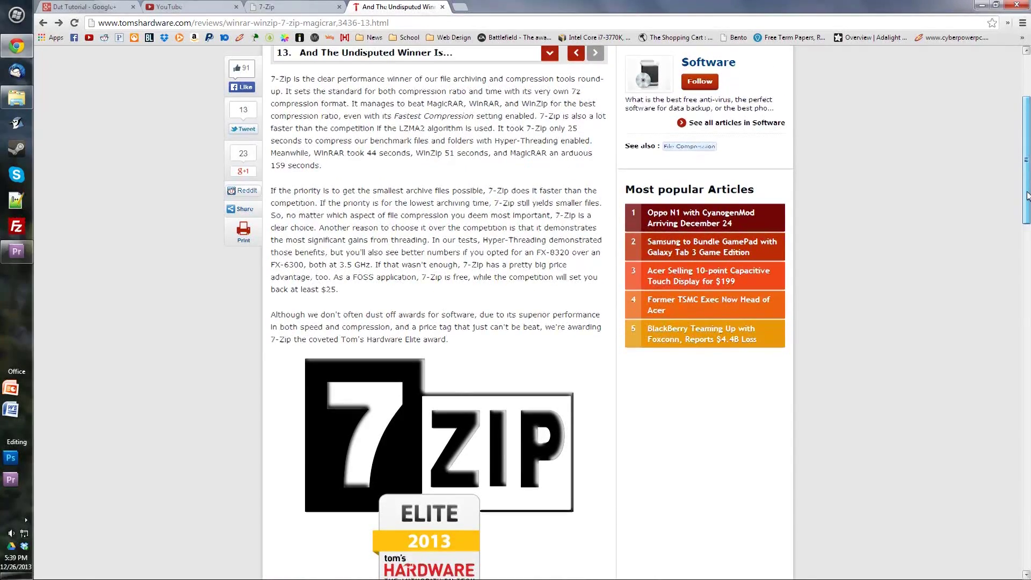
scroll(down, 3)
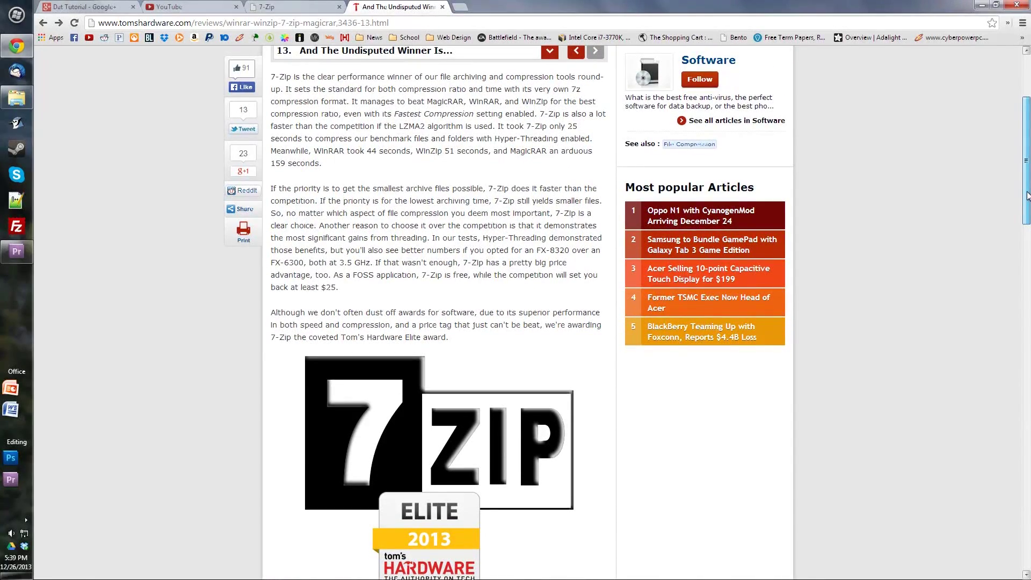
scroll(down, 3)
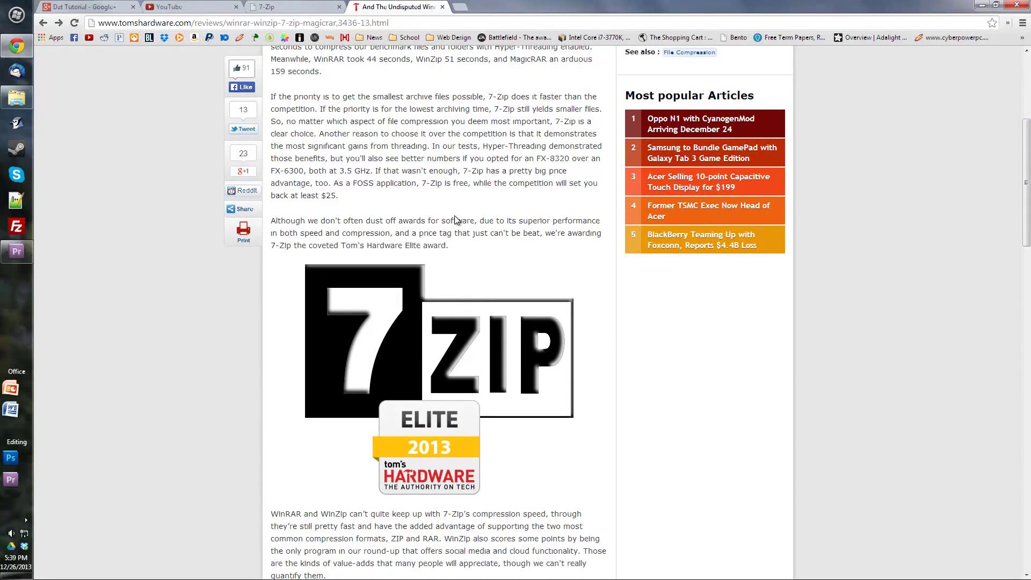
mouse_move(798, 361)
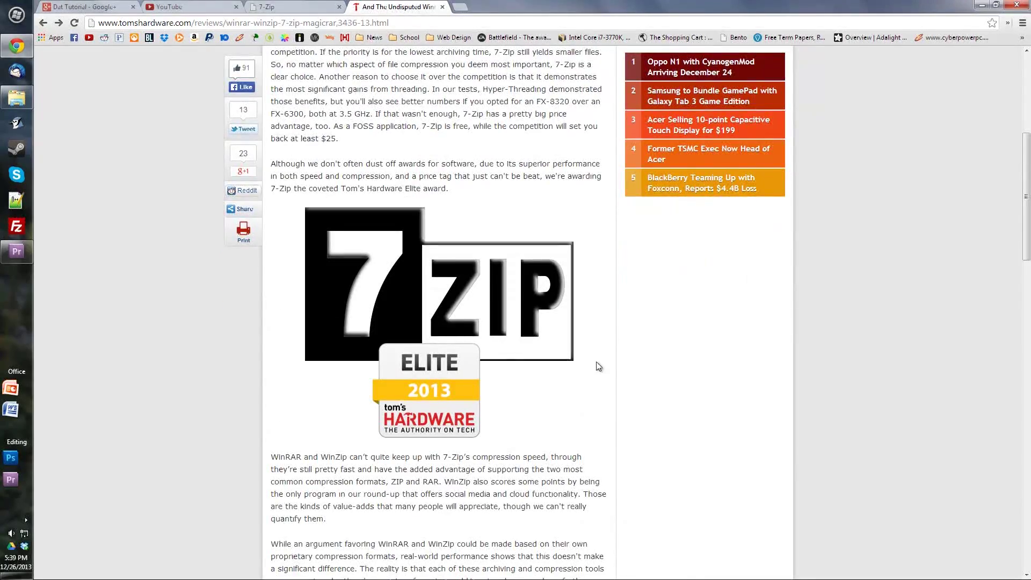
click(292, 7)
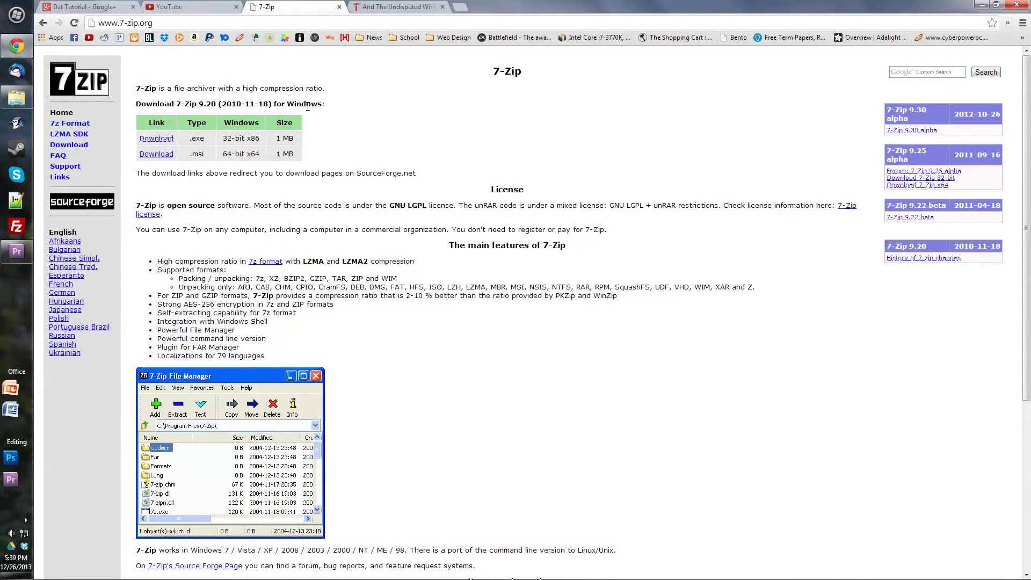
mouse_move(300, 226)
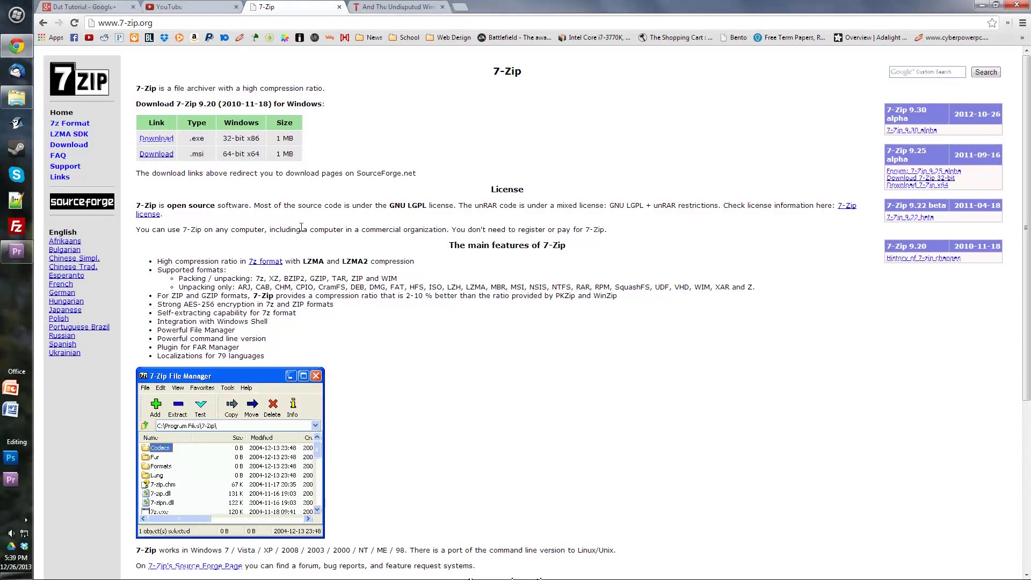
mouse_move(259, 150)
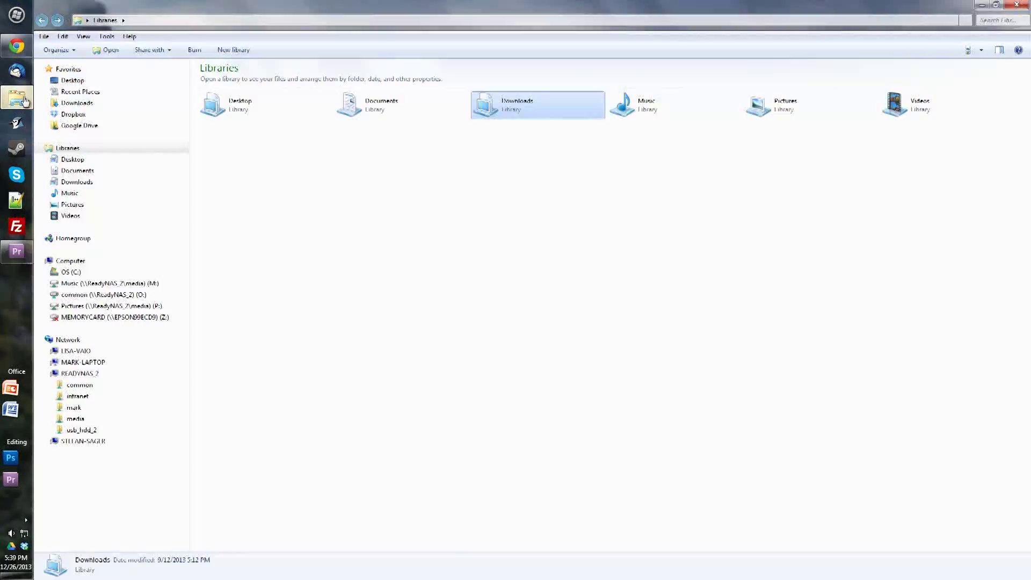
Open the Downloads library and open its .zip archive in 7-Zip File Manager
double_click(536, 104)
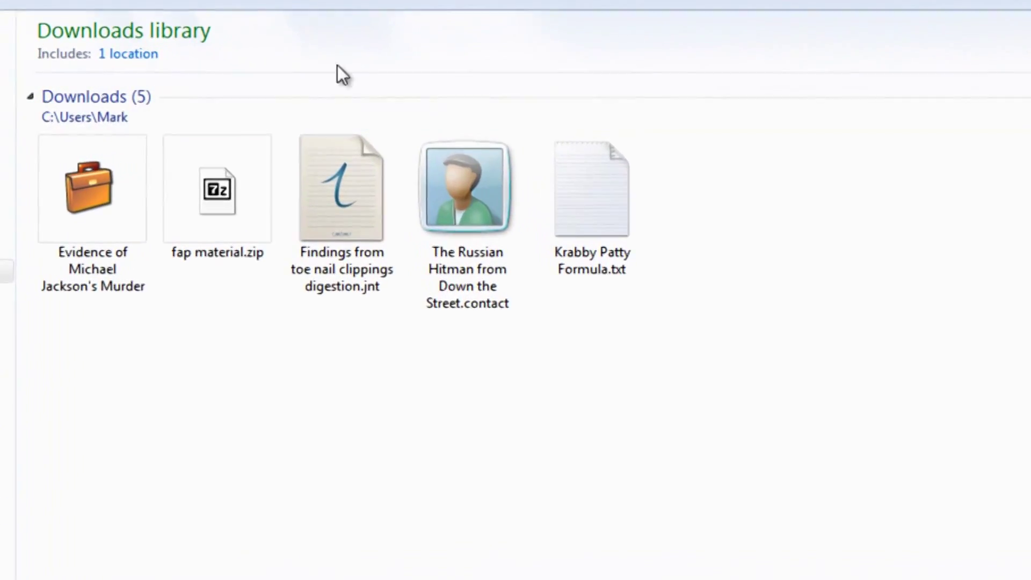
double_click(216, 189)
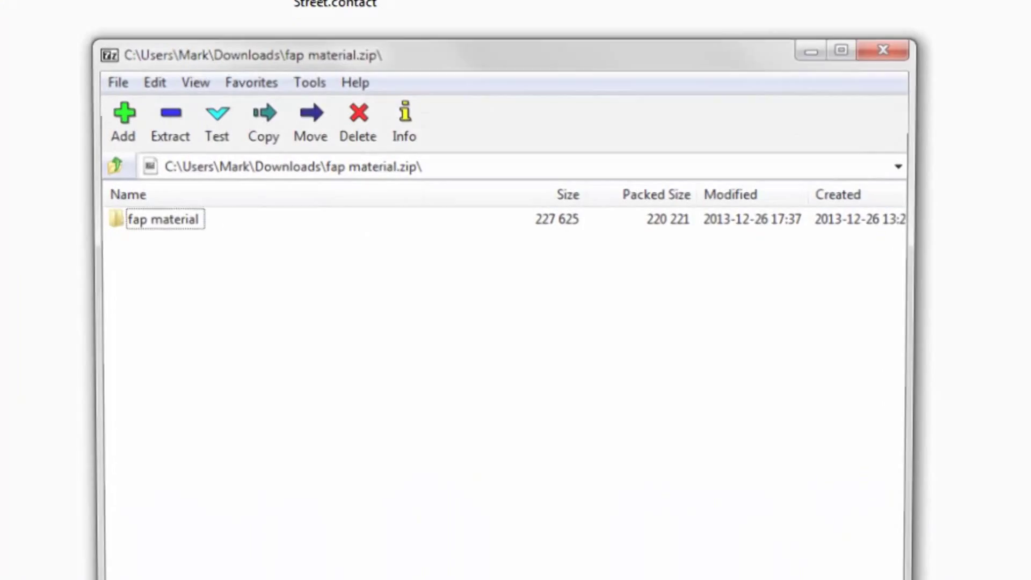
Copy the archive's folder out to C:\Users\...\Downloads and close the 7-Zip window
click(263, 121)
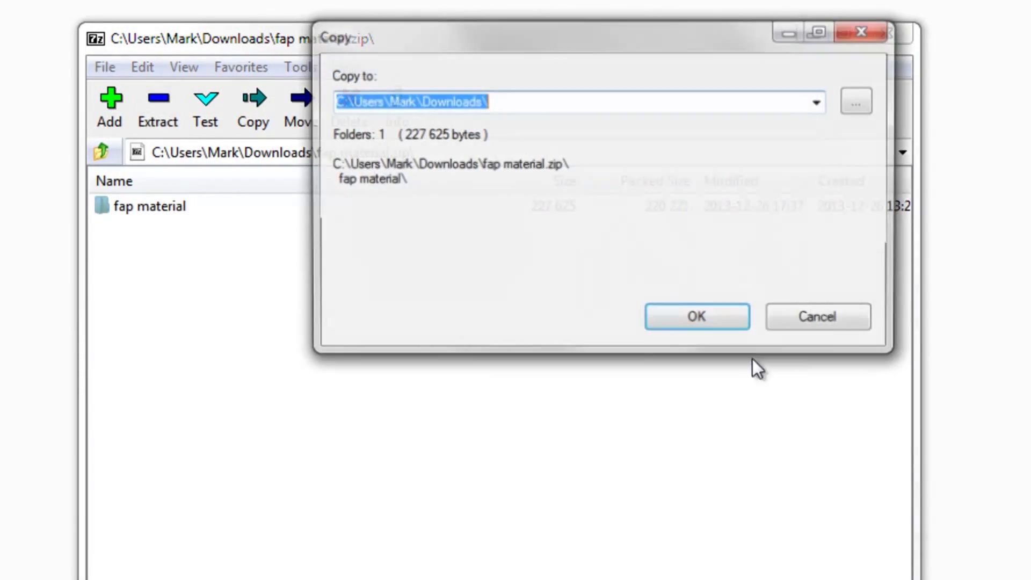
click(696, 315)
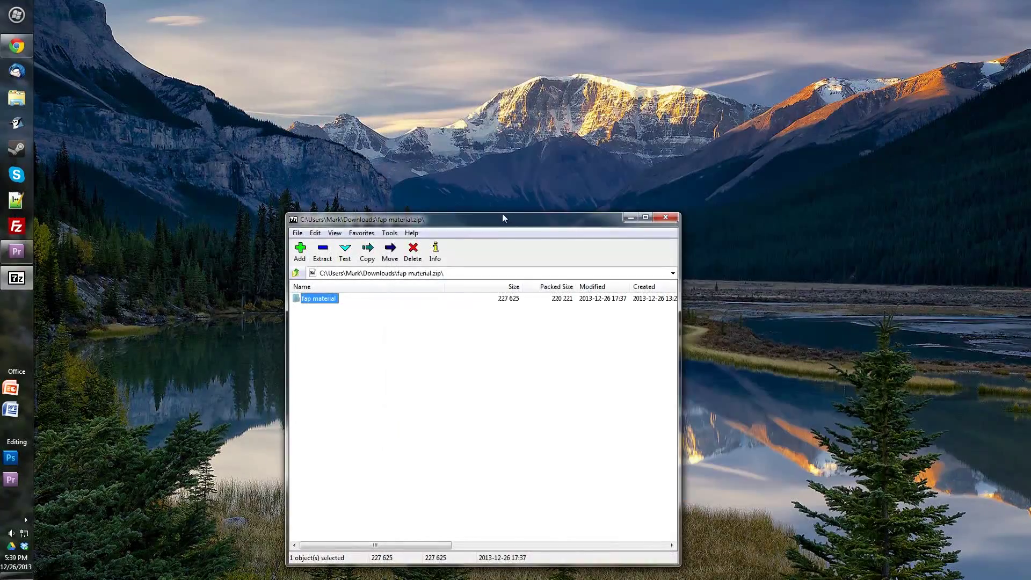
click(666, 217)
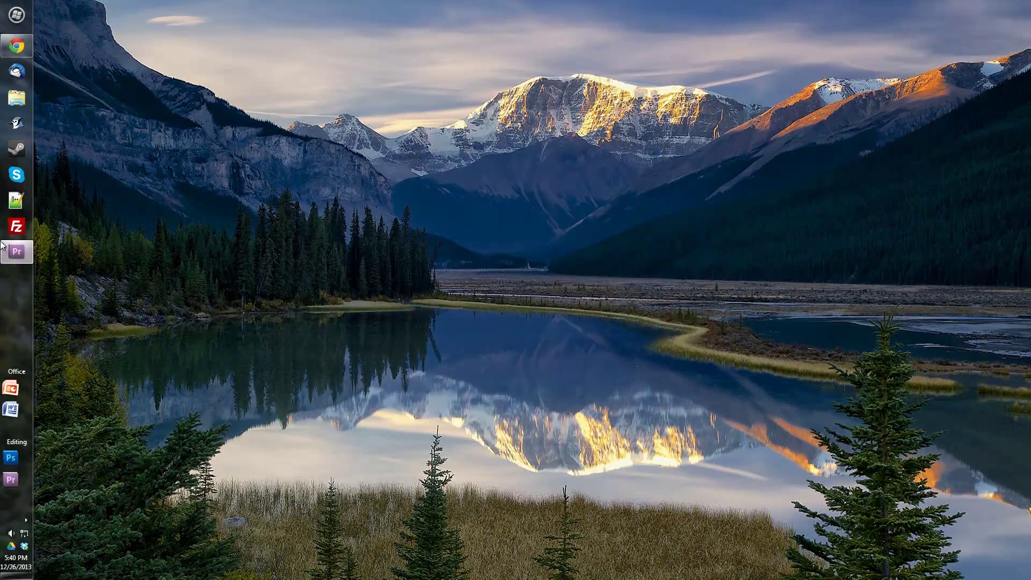